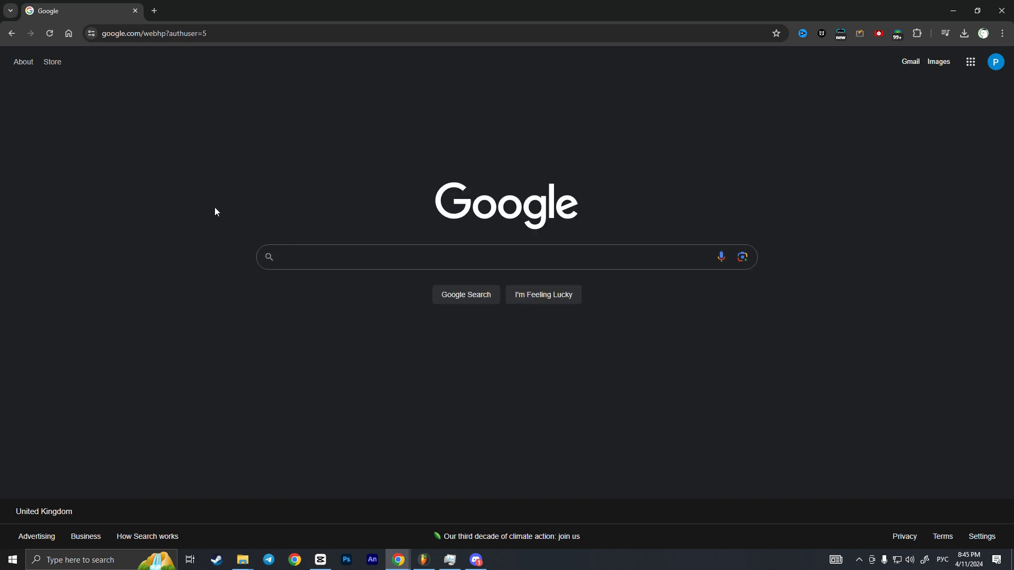
# - Search Google for "gemini" so the official Gemini site tops the results
pyautogui.click(353, 257)
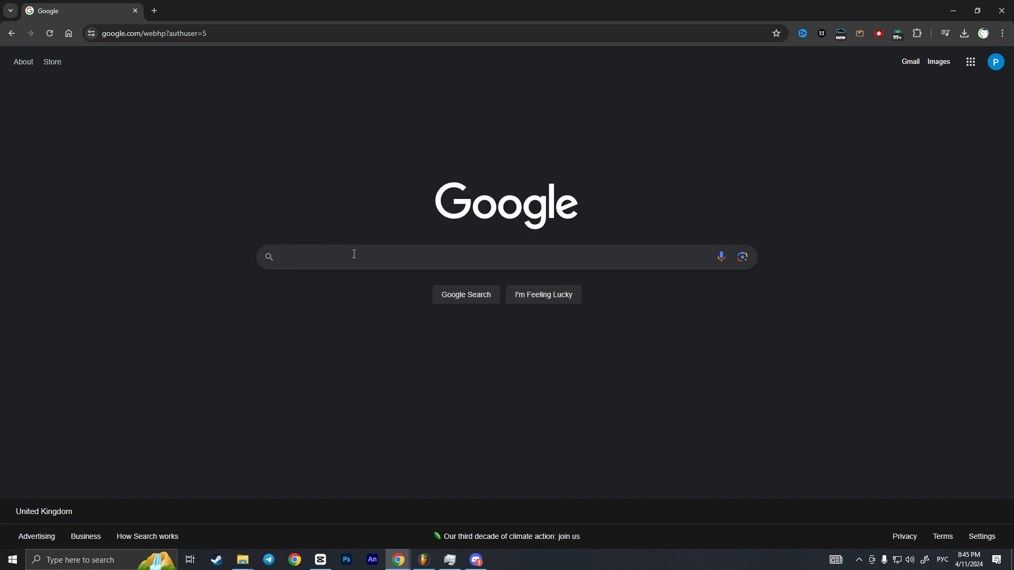
pyautogui.write('gemini')
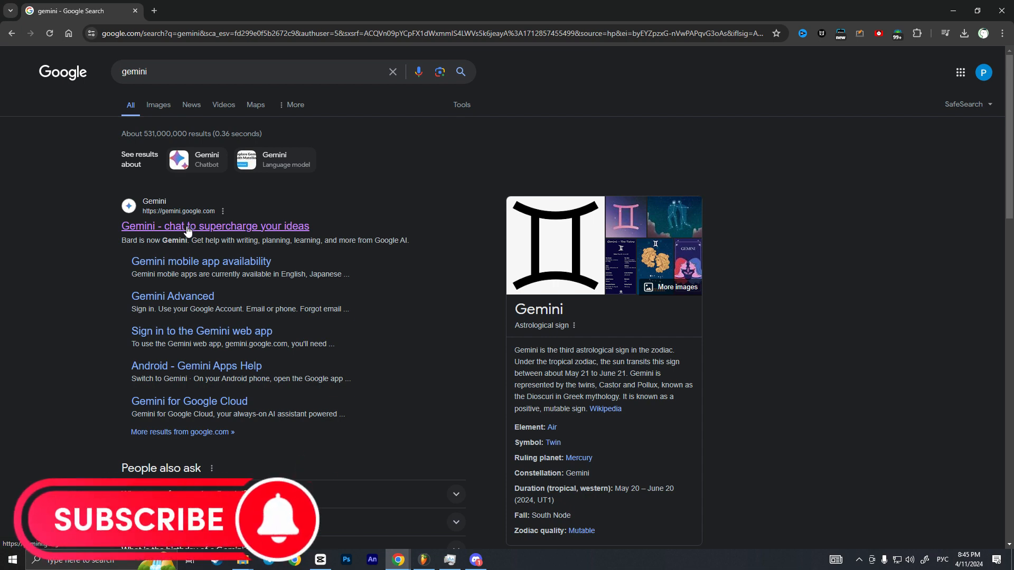
# - Follow the "Gemini - chat to supercharge your ideas" result to the Gemini landing page
pyautogui.click(216, 226)
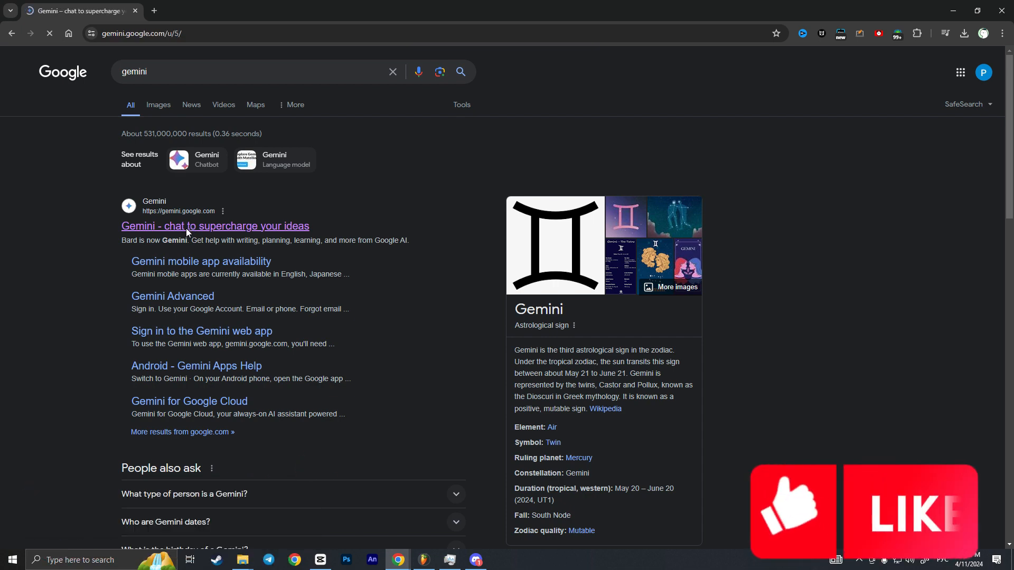
pyautogui.click(214, 226)
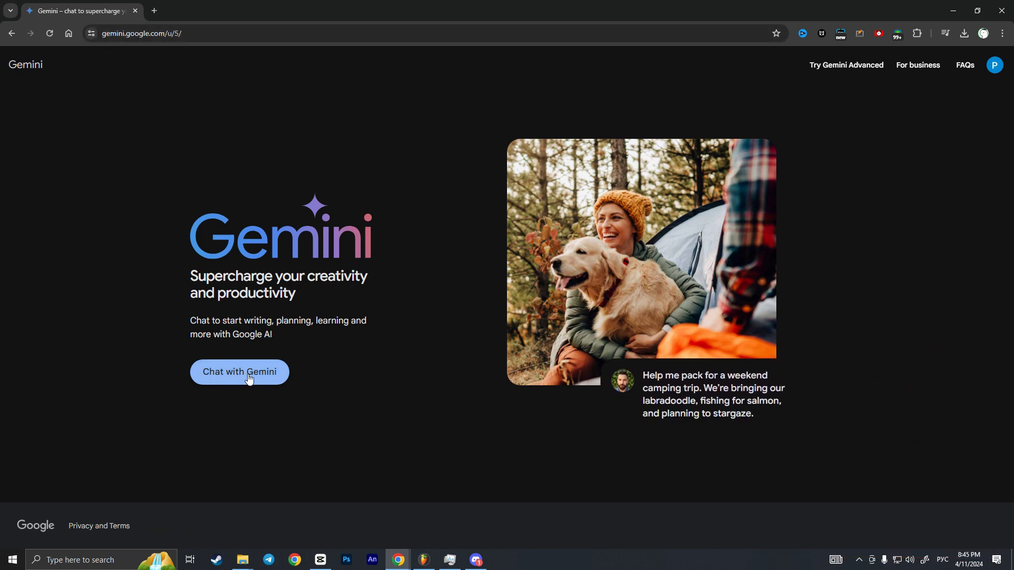
# - Start Chat with Gemini and agree to the Terms and privacy notice
pyautogui.click(240, 371)
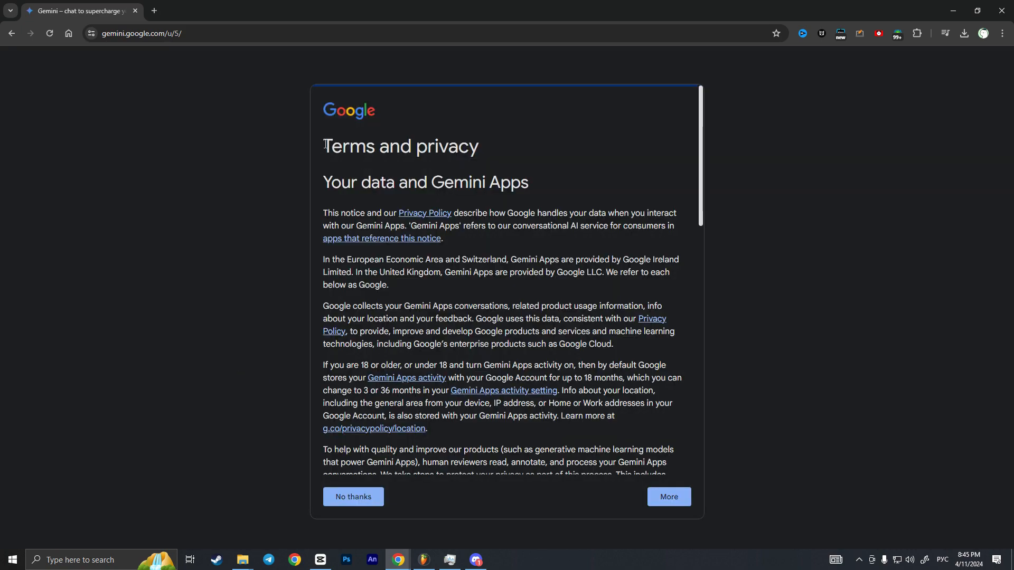
pyautogui.scroll(-3)
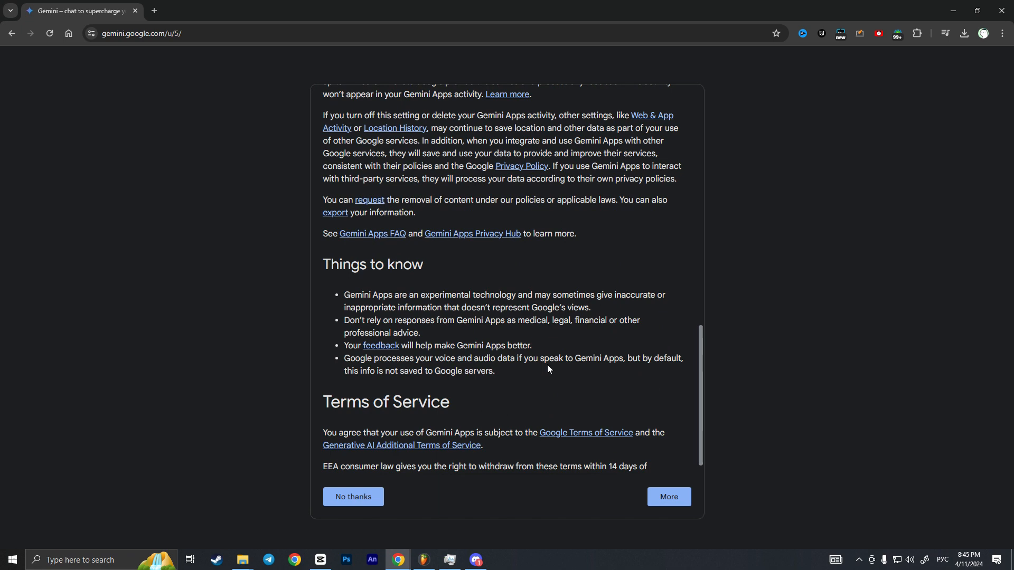
pyautogui.scroll(-3)
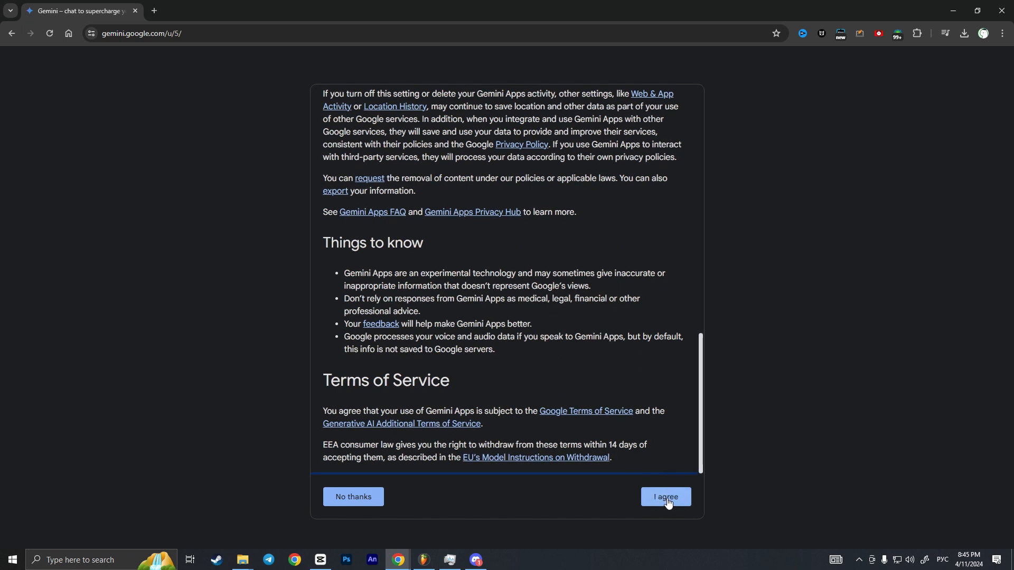
pyautogui.click(664, 496)
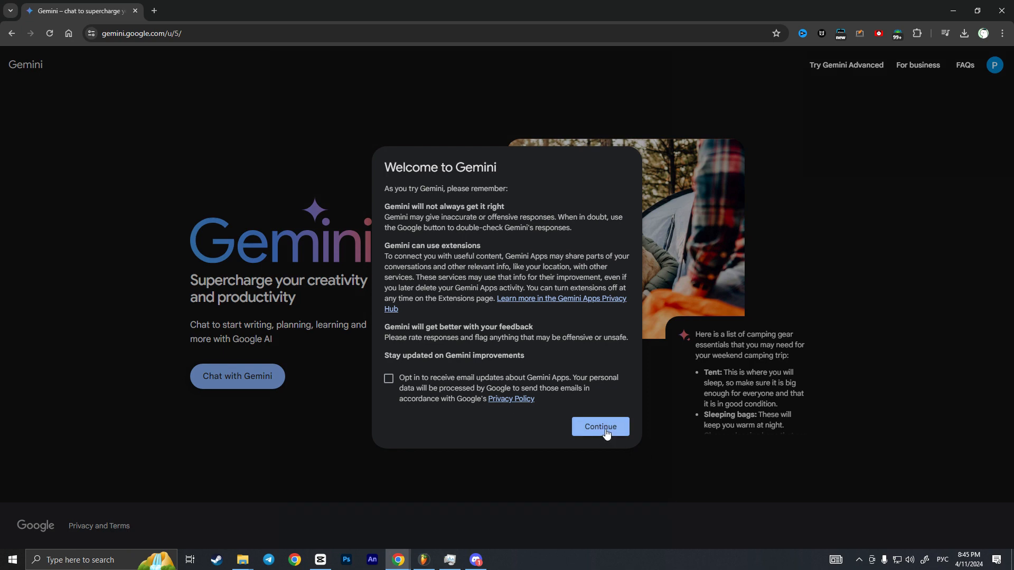
# - Continue past the Welcome to Gemini notice and begin a prompt with "p"
pyautogui.click(600, 427)
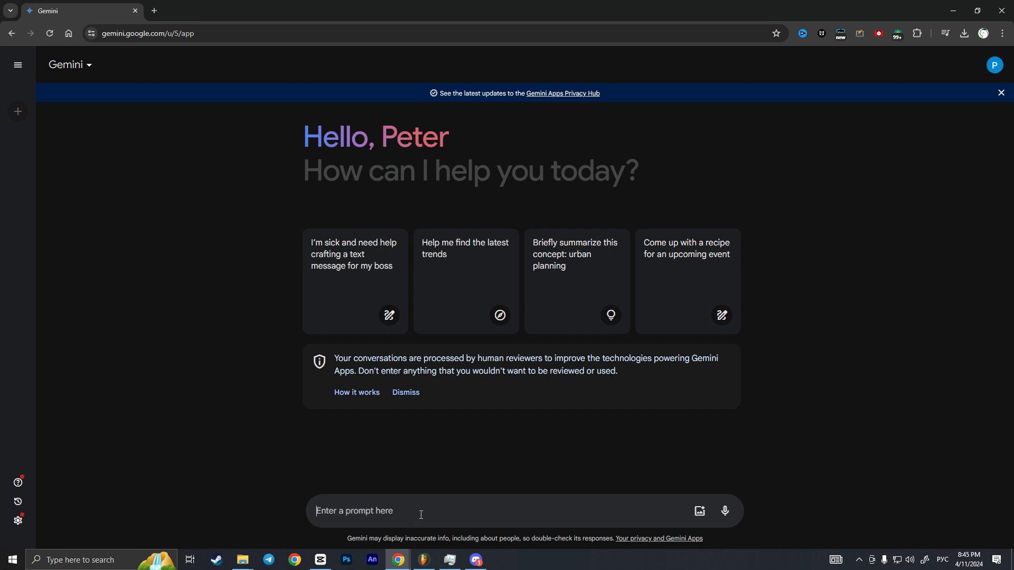
pyautogui.write('p')
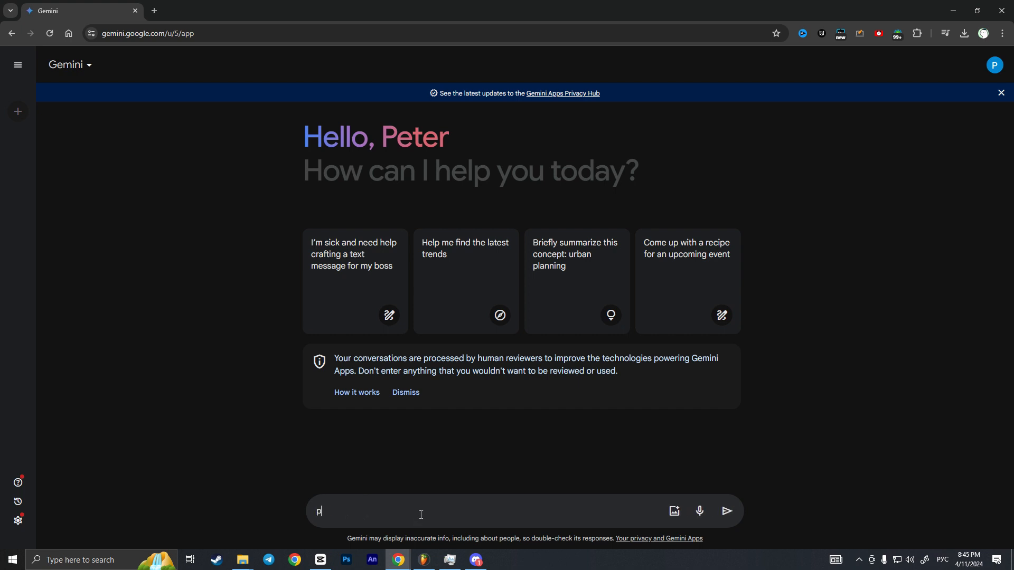